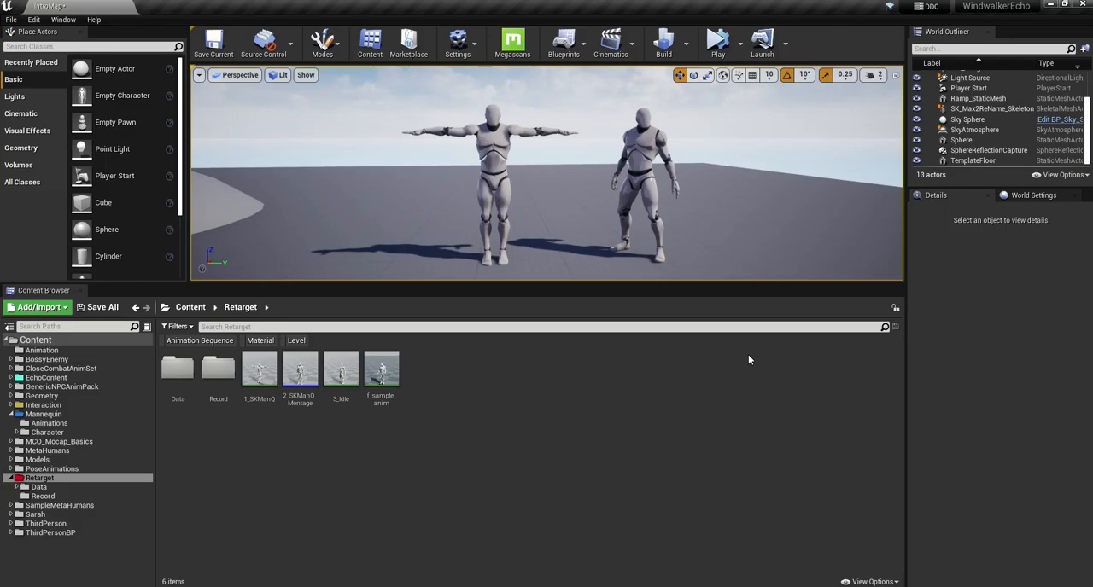
mouse_move(721, 368)
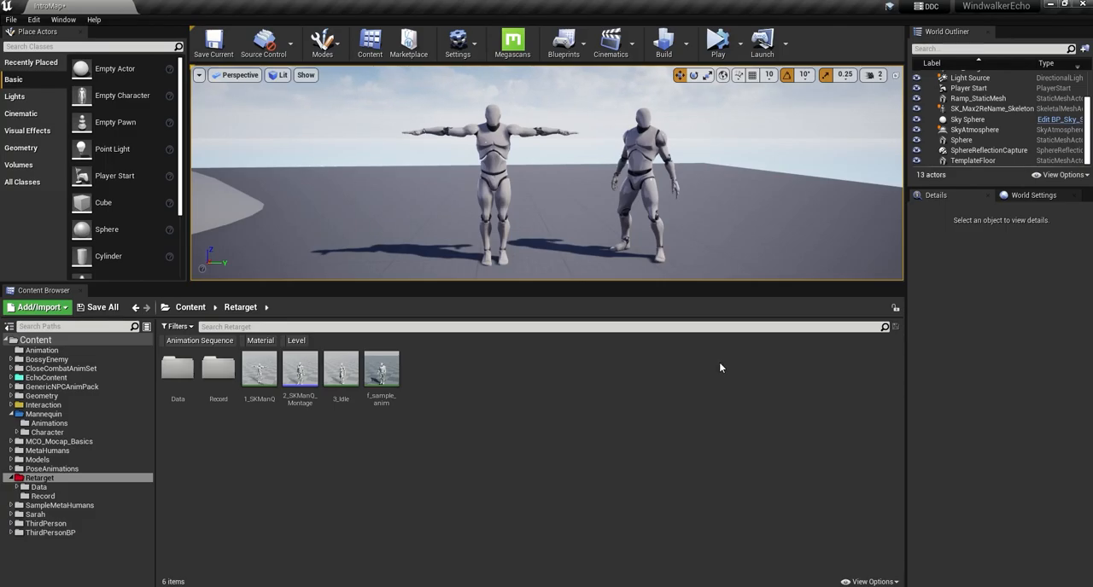
mouse_move(669, 368)
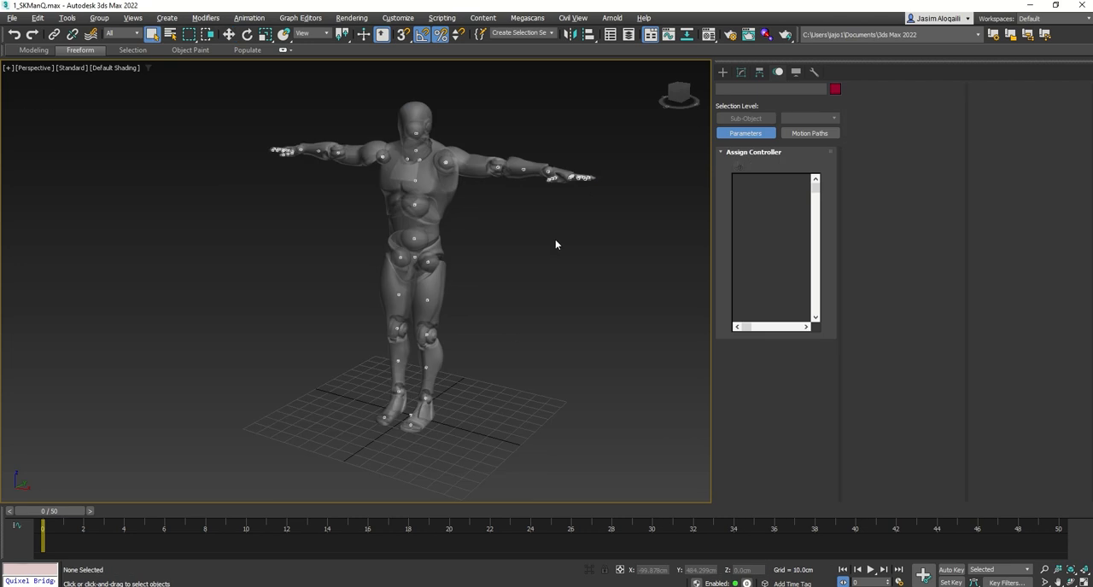
mouse_move(561, 252)
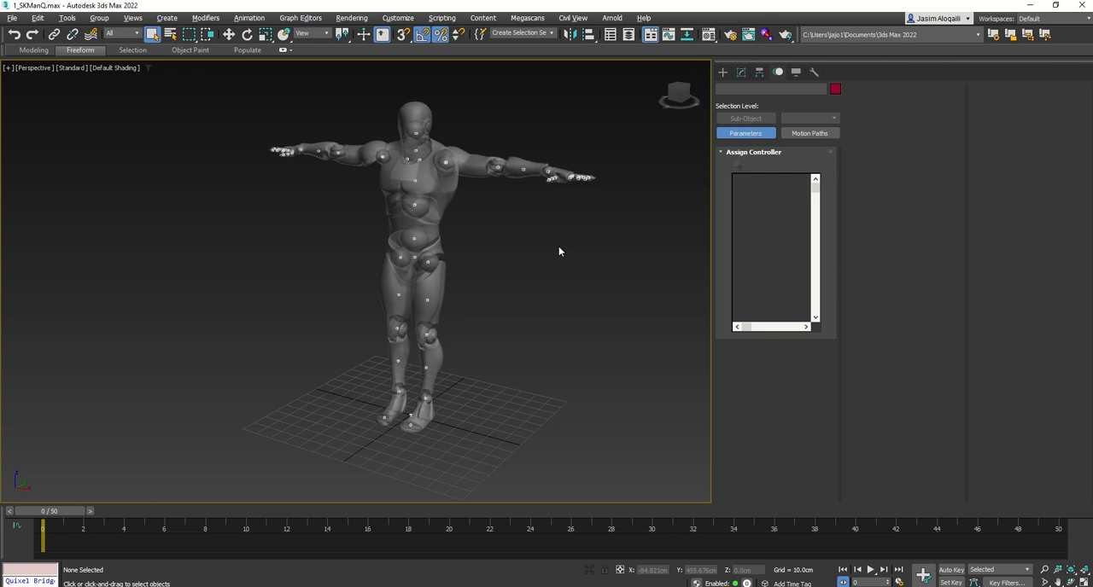
Step: Reset the 3ds Max scene from the File menu
click(9, 18)
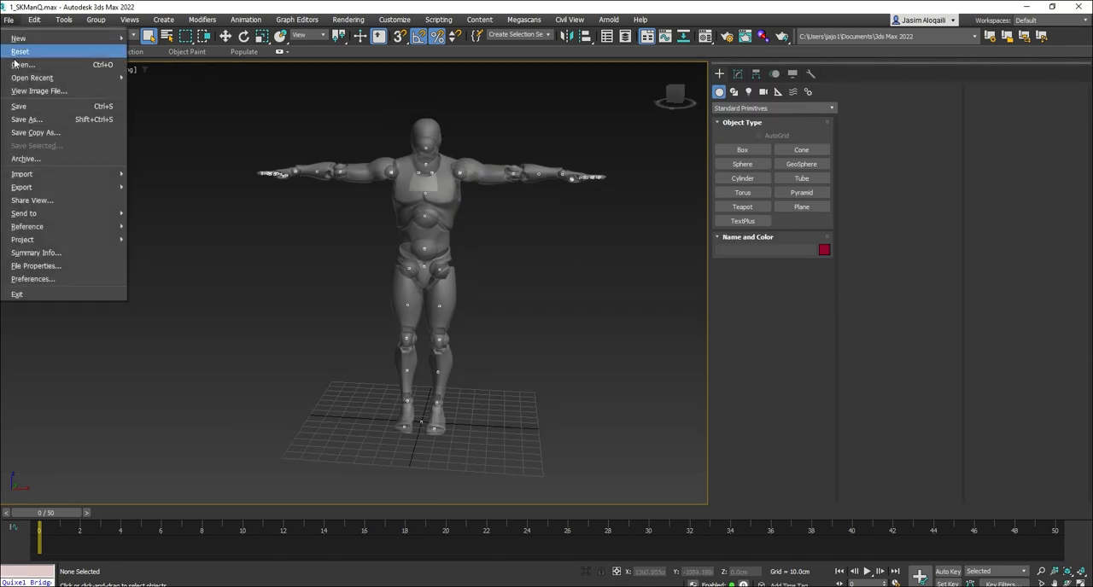
click(194, 203)
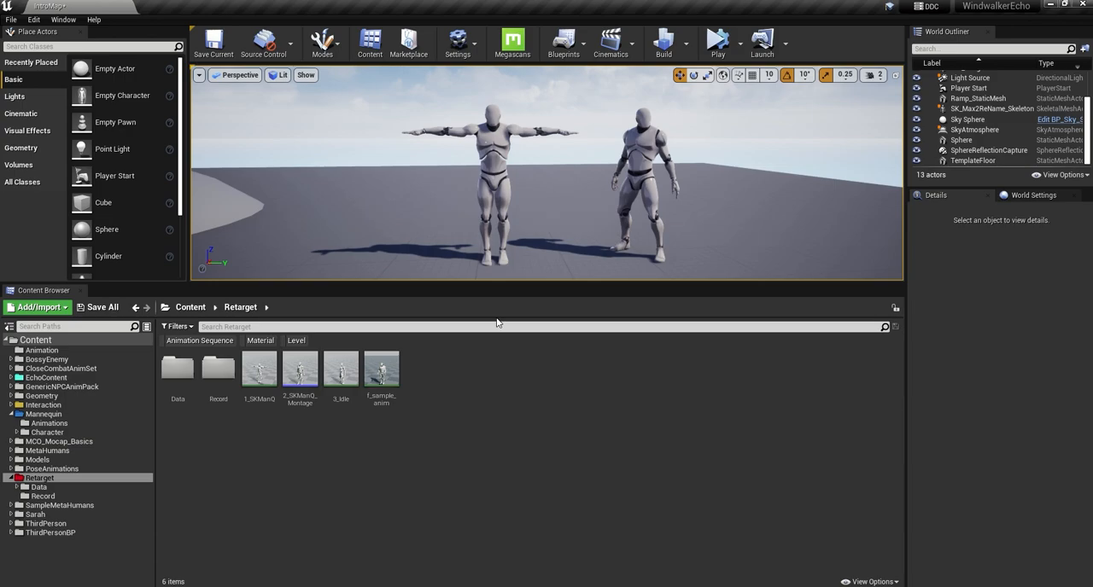
mouse_move(340, 367)
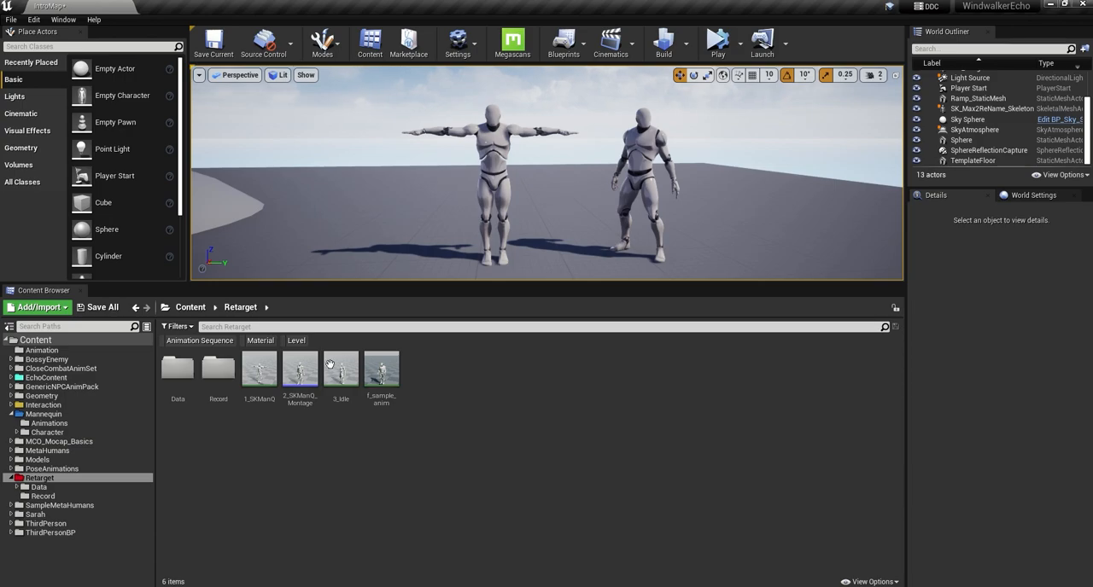
Step: Open the Stretch animation and apply a frame removal option from its timeline
double_click(259, 368)
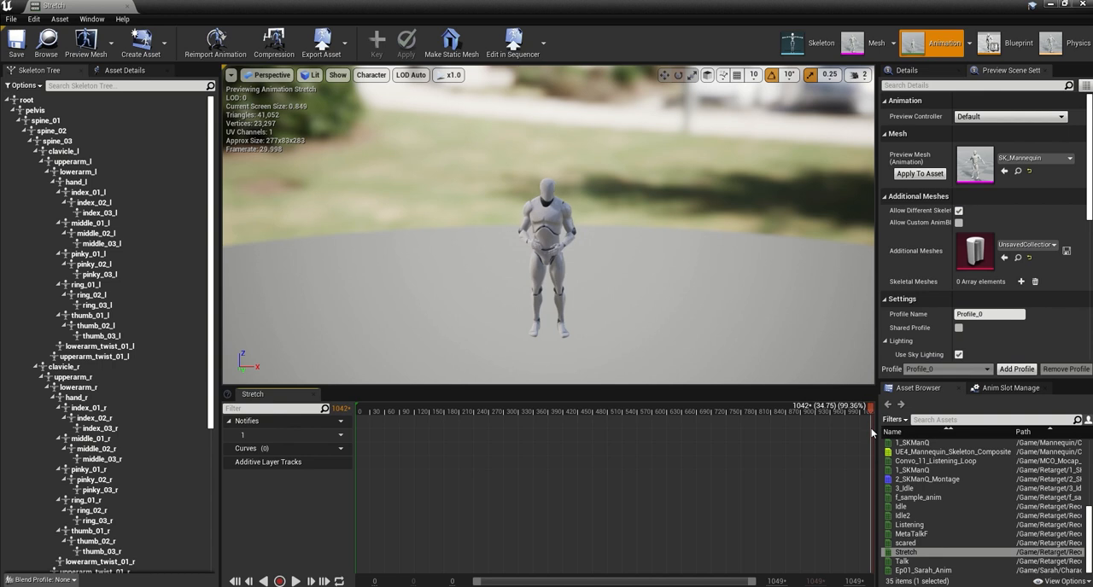
right_click(852, 418)
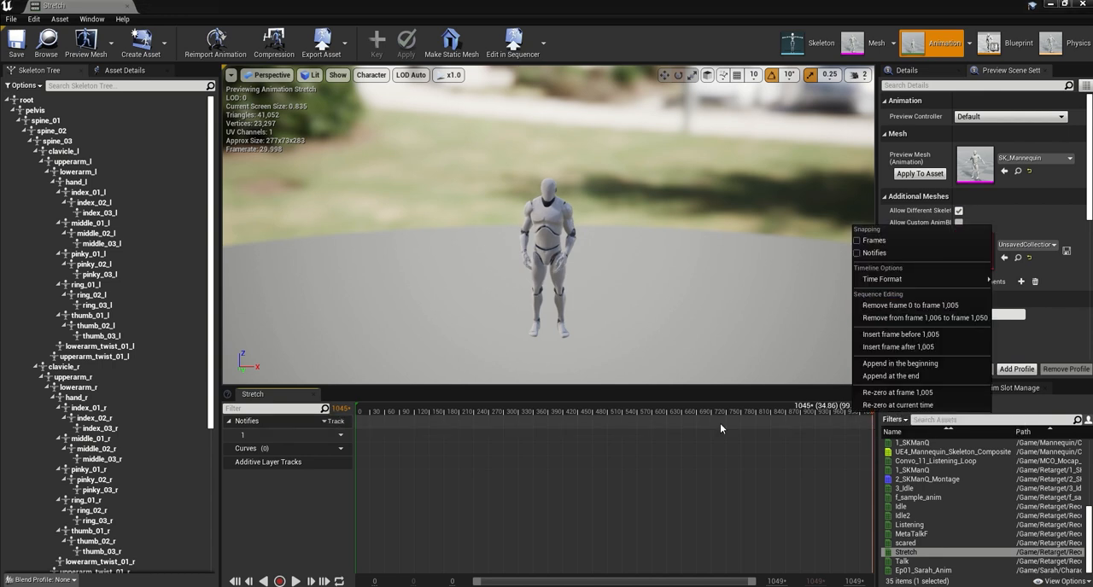
click(325, 43)
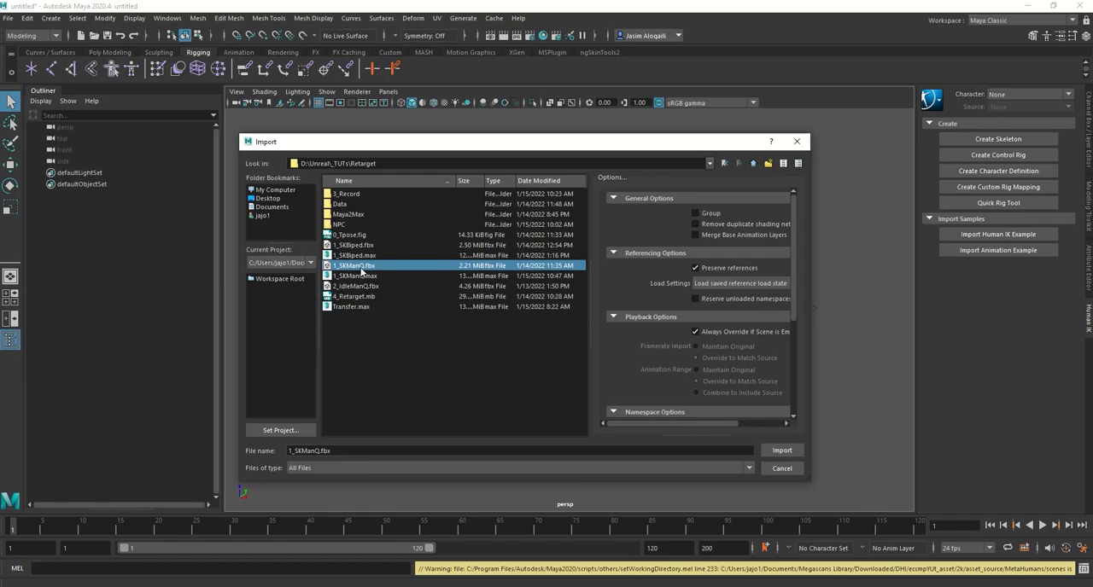
Step: Import 1_SKManQ.fbx into Maya, then import the IdleLook2 animation FBX
click(780, 450)
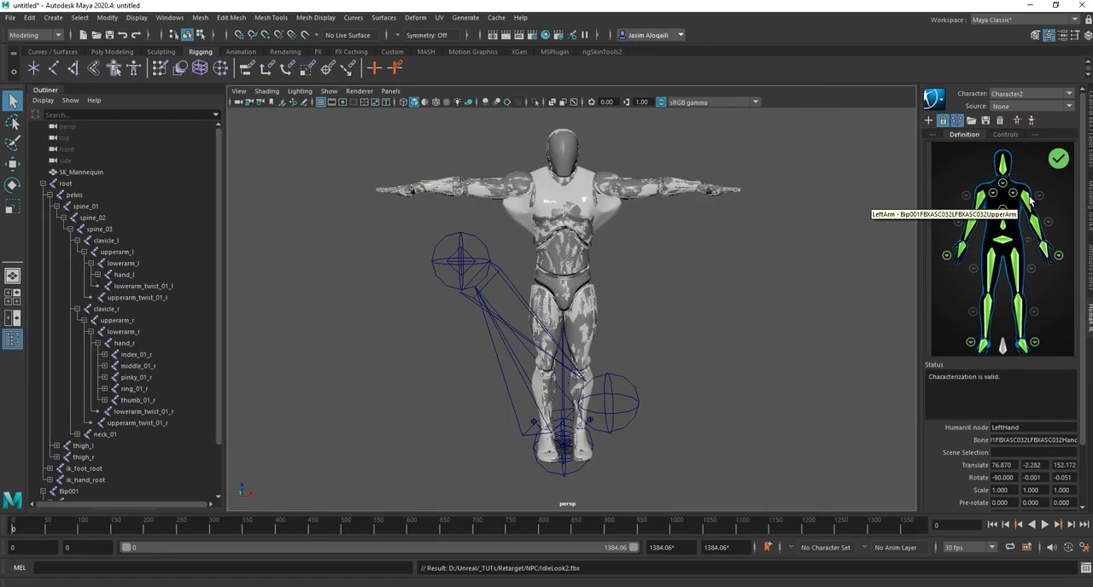
mouse_move(979, 180)
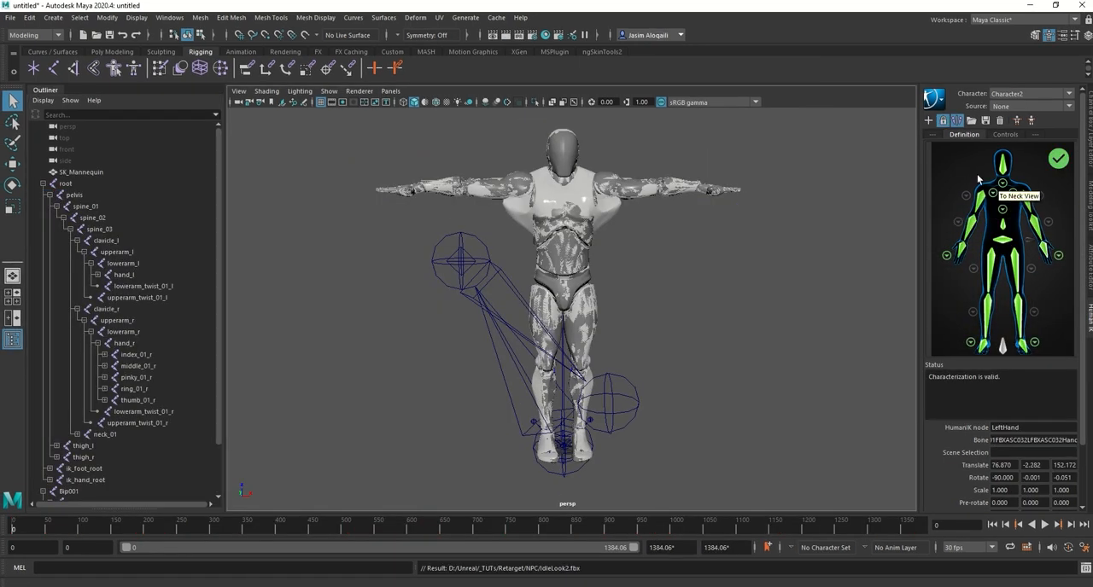
click(10, 17)
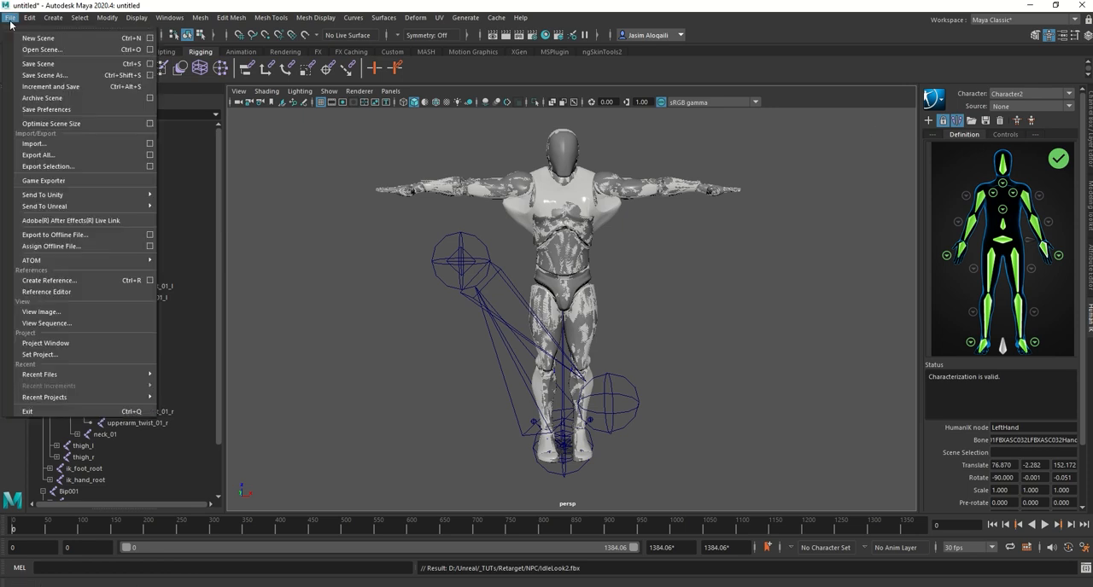
click(34, 144)
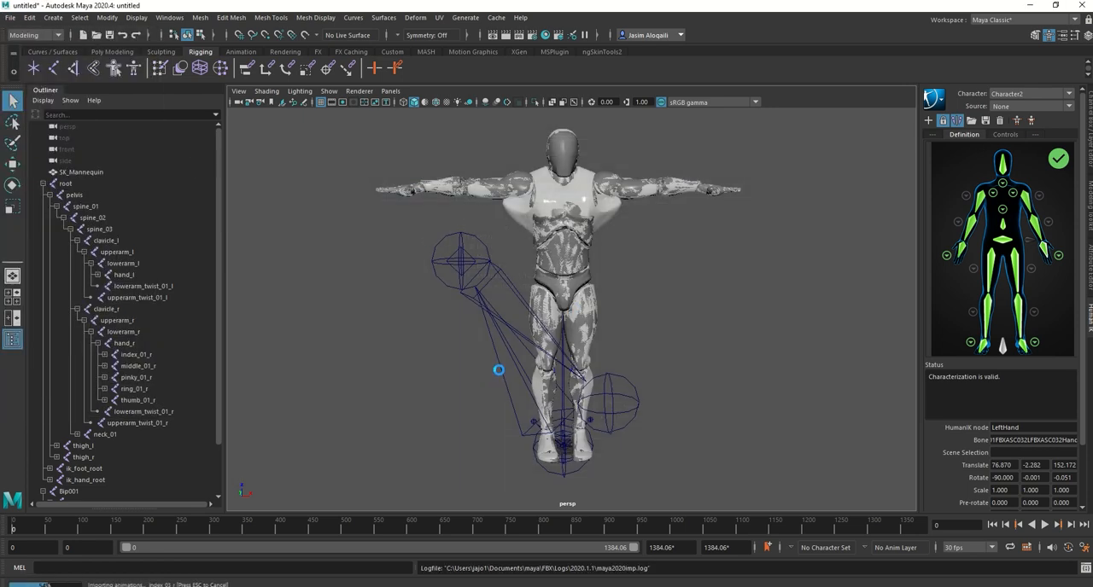
click(1005, 134)
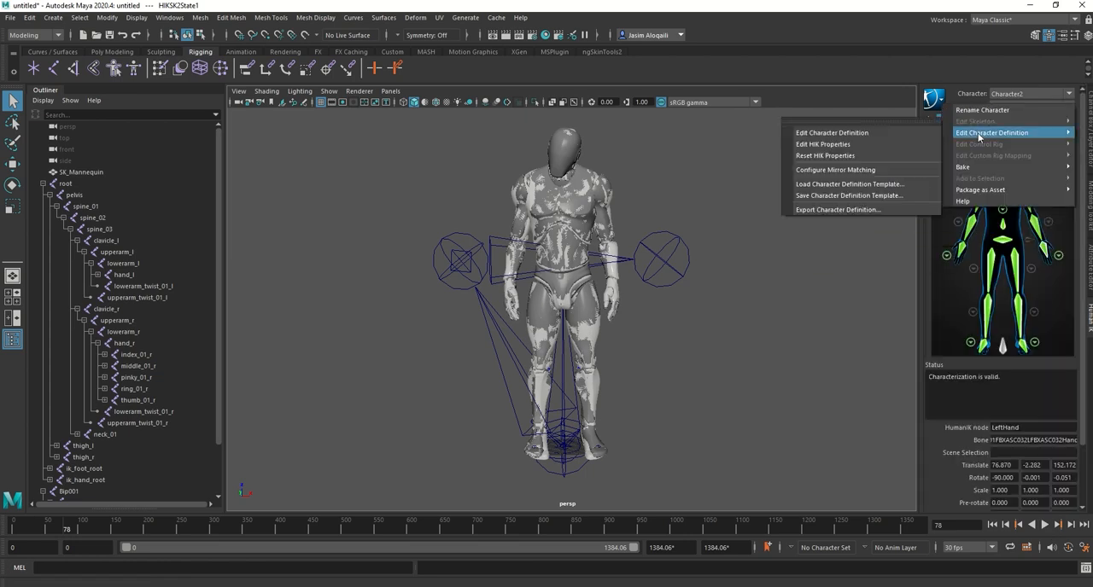
Step: Open Edit Character Definition for Character2 in the HumanIK panel
click(822, 144)
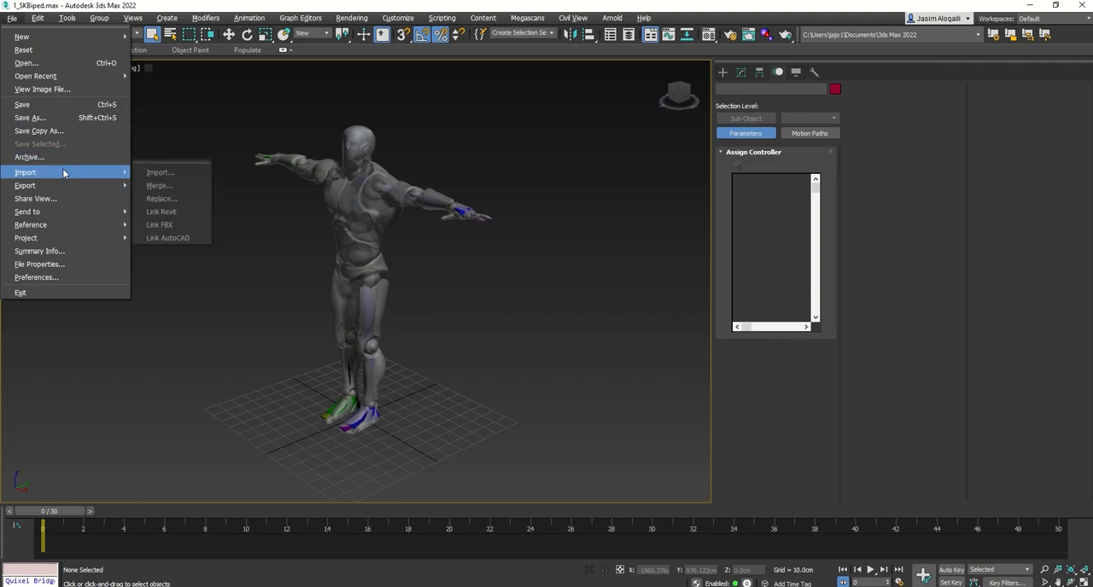
Step: Import the 3_Record FBX onto the biped as an animation update
click(159, 171)
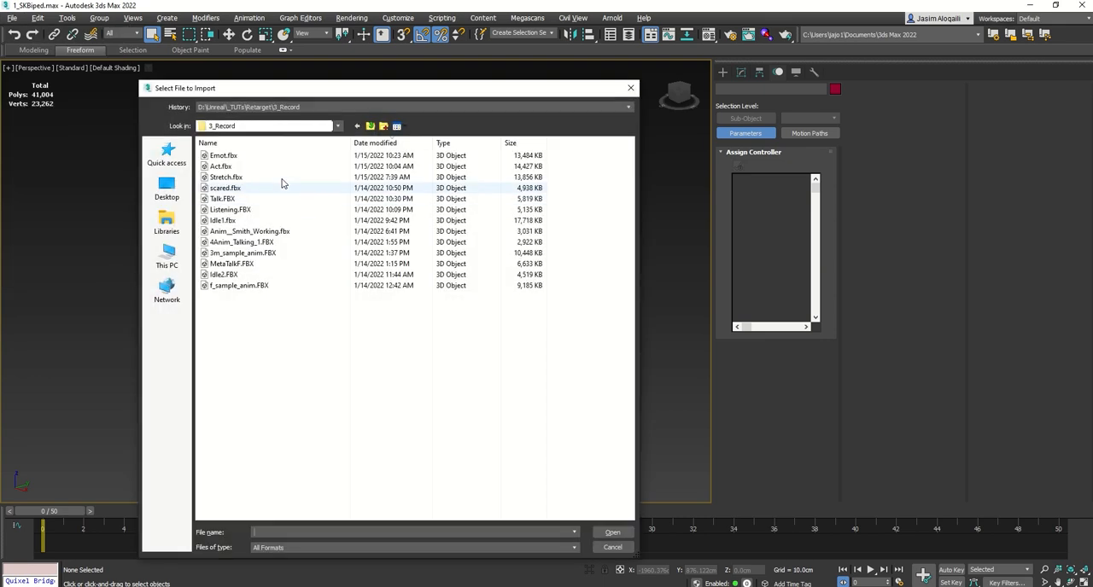
click(612, 532)
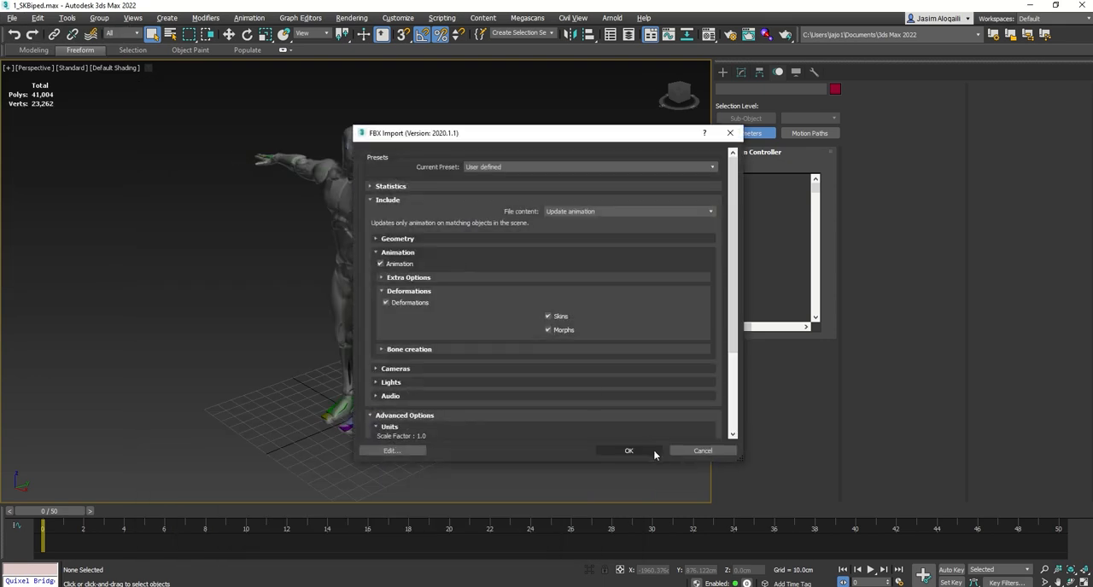
click(628, 451)
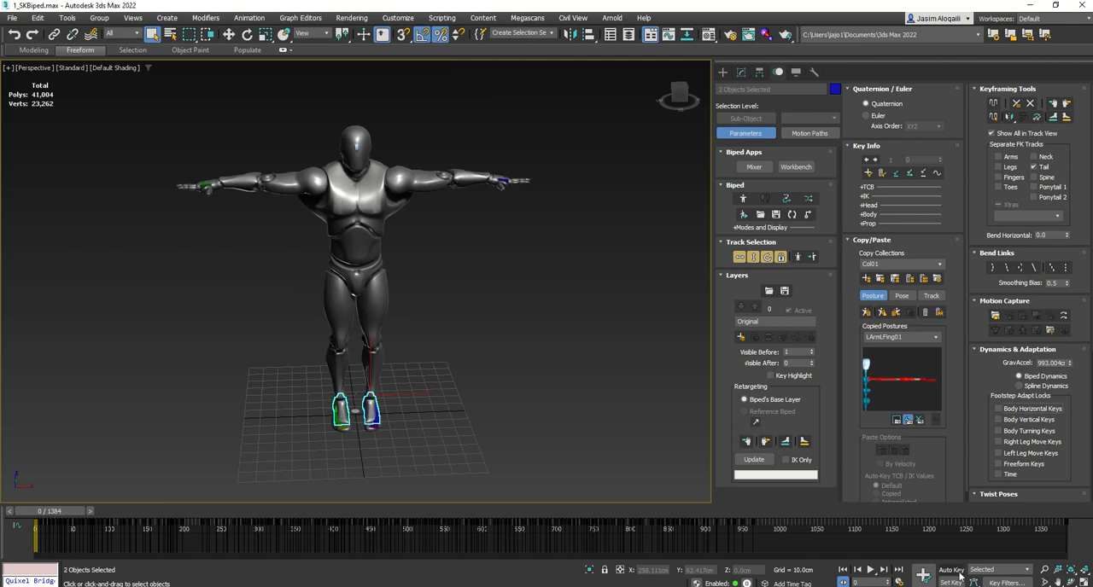
Step: Enable Auto Key and scrub the timeline to preview the biped animation
click(951, 570)
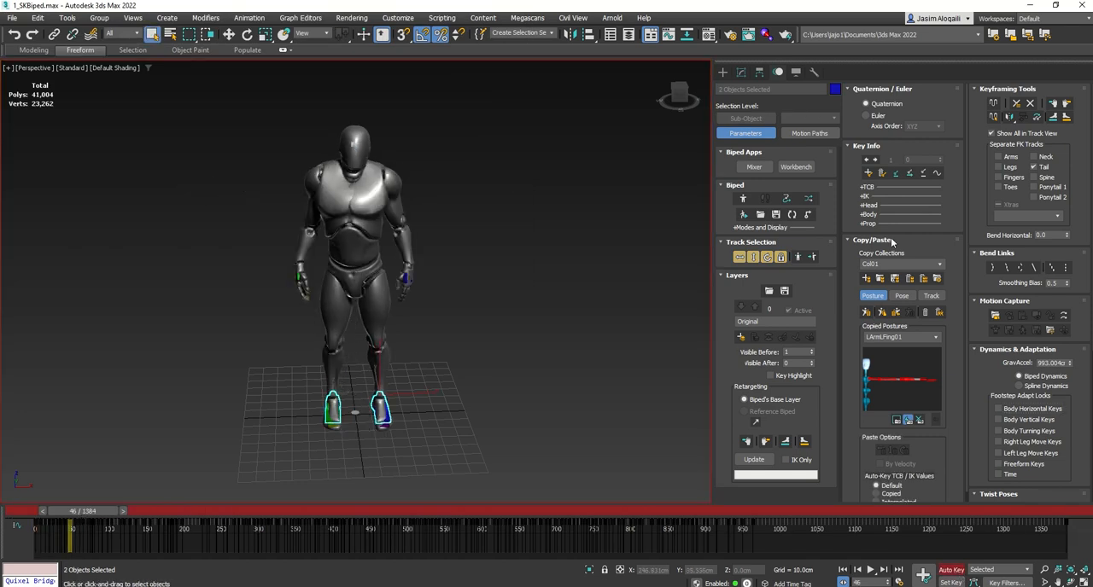
drag(71, 528, 77, 528)
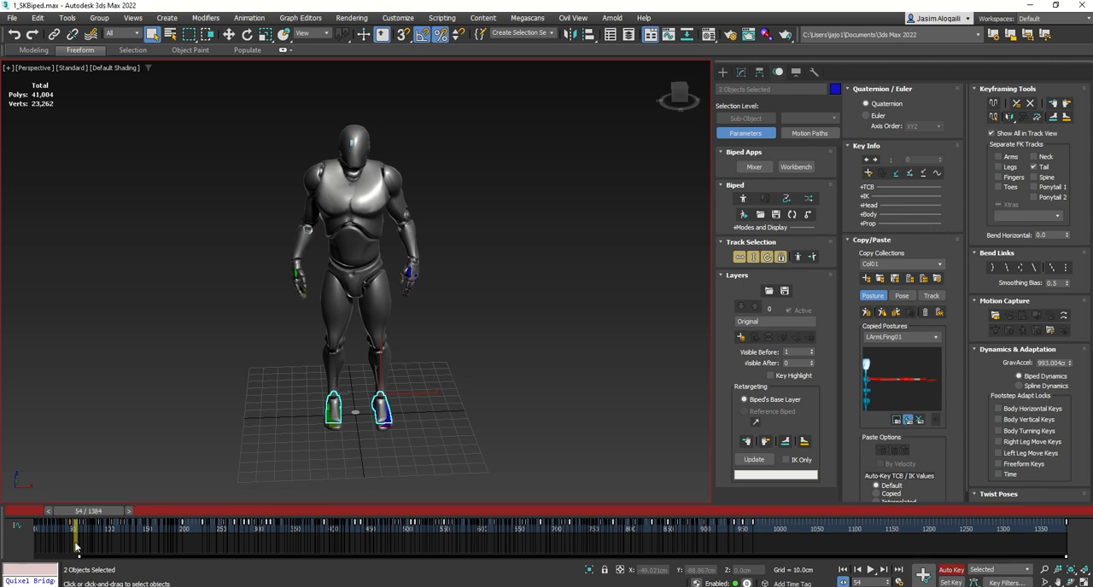
drag(77, 529, 756, 530)
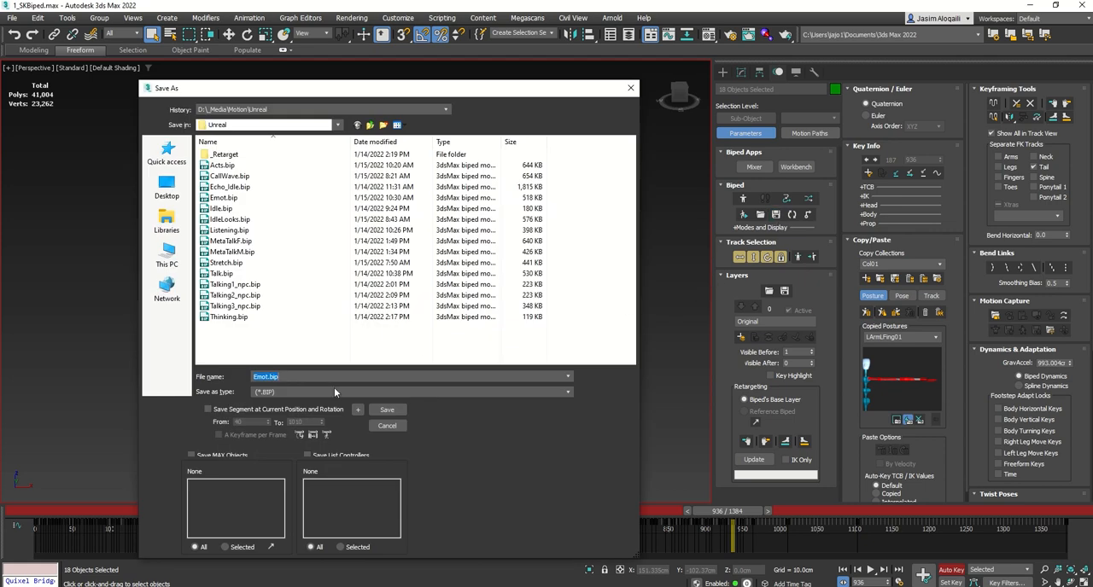
Step: Save frames 40–1010 as Emot.bip and scrub back through the motion
click(207, 409)
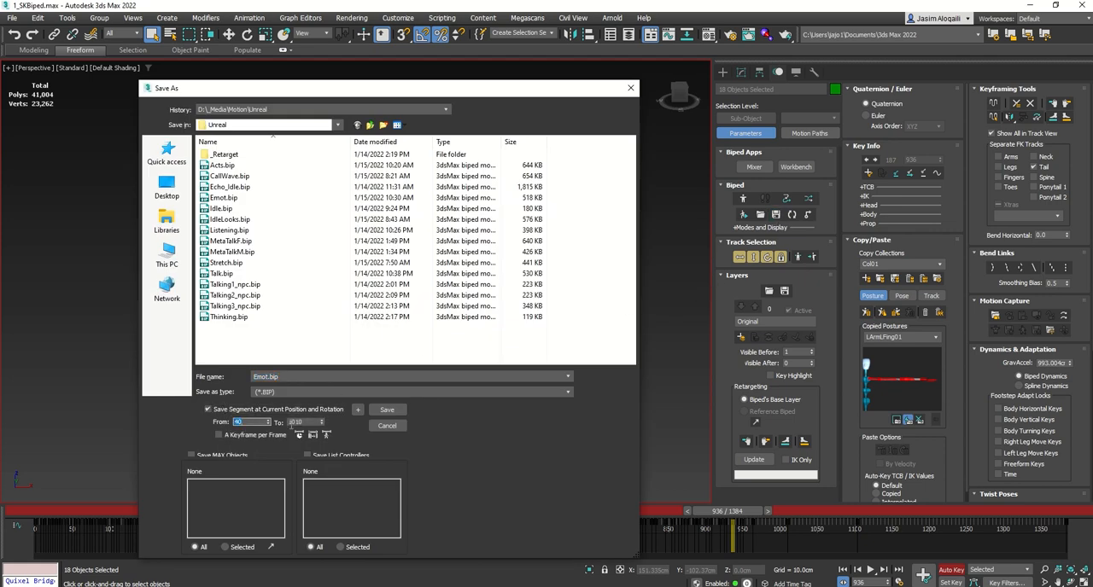
click(387, 426)
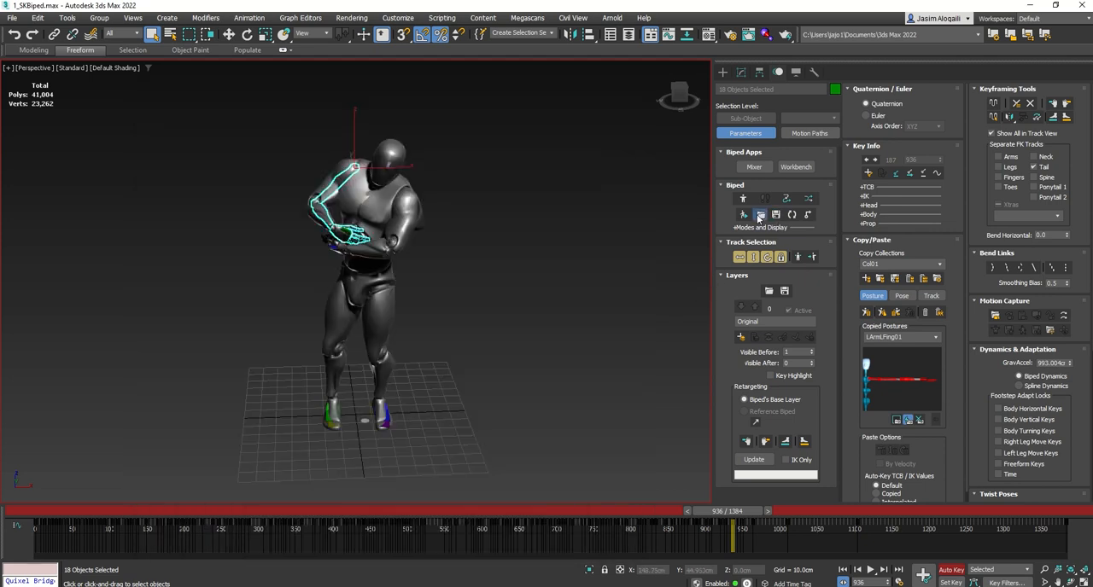
drag(734, 511, 196, 511)
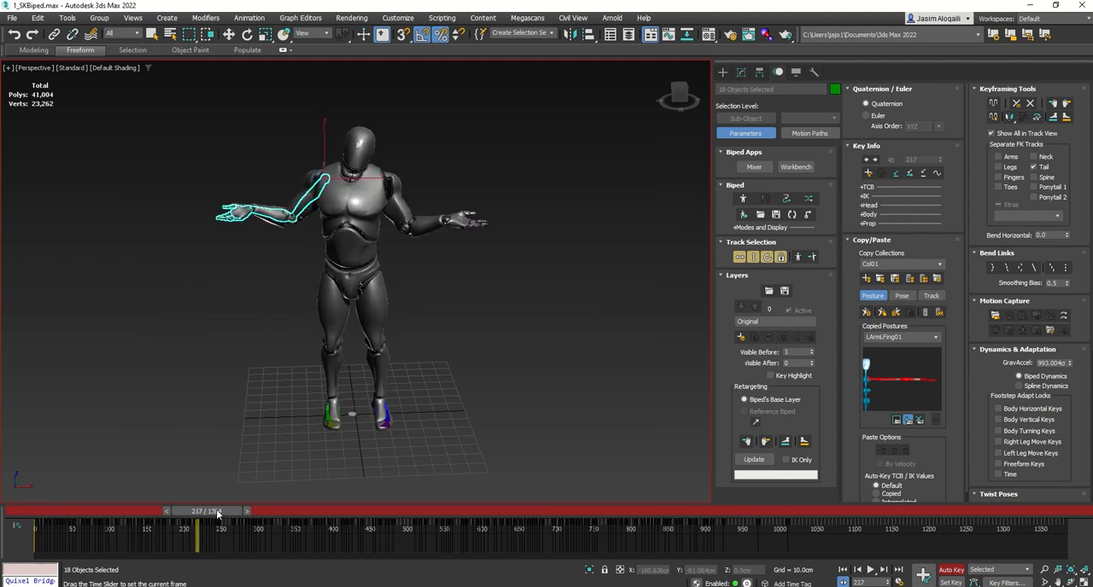